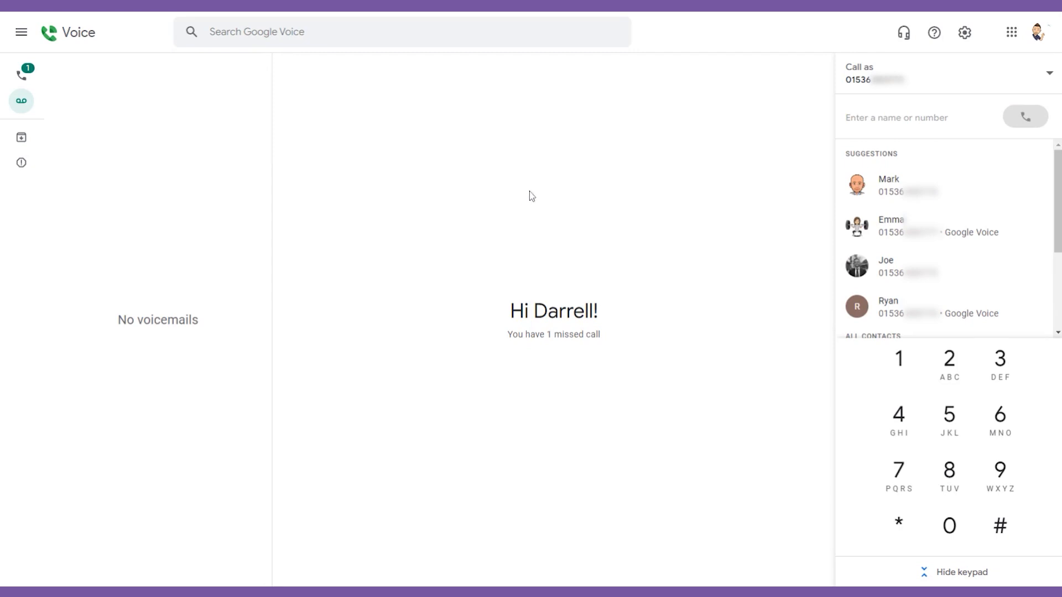
pyautogui.moveTo(535, 206)
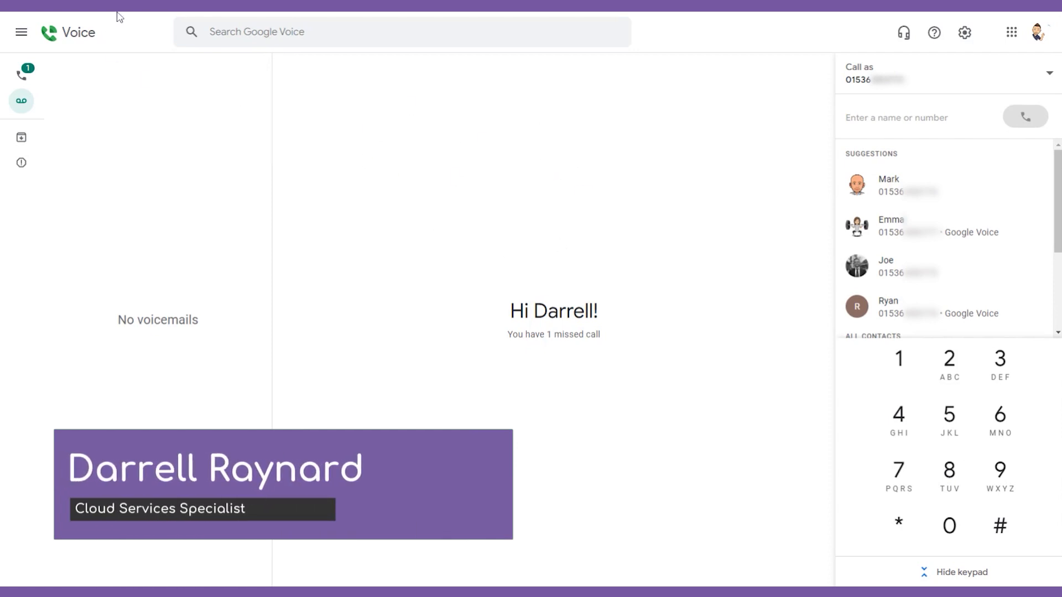
pyautogui.moveTo(619, 177)
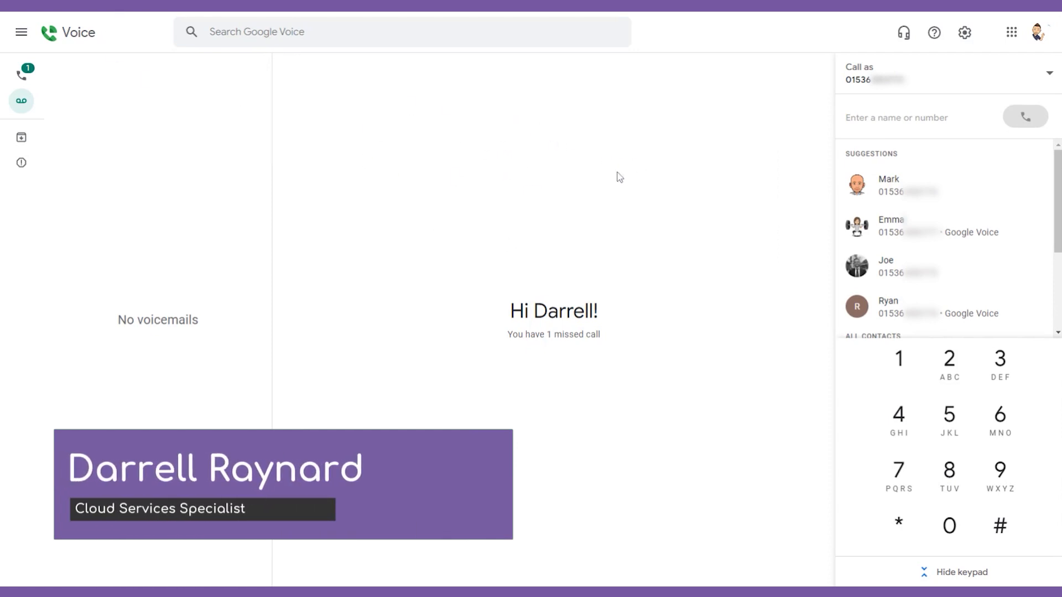
pyautogui.moveTo(608, 245)
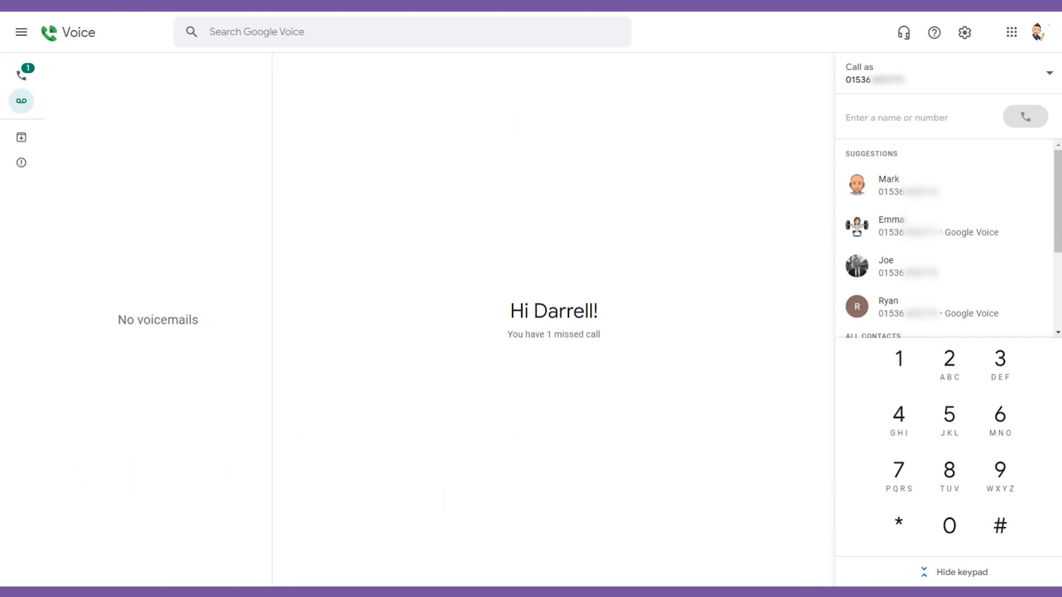
pyautogui.moveTo(345, 16)
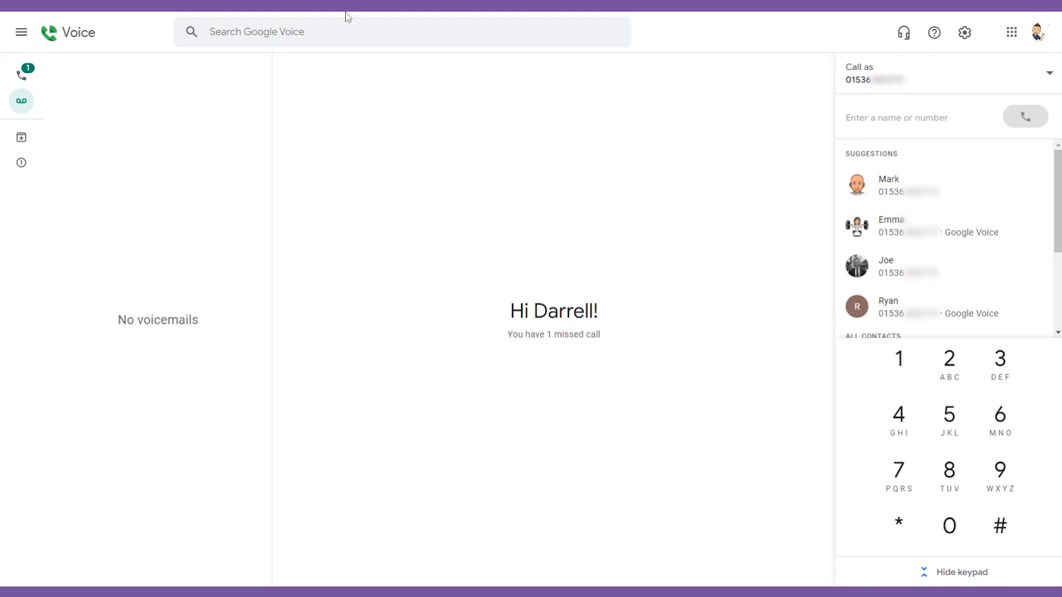
pyautogui.moveTo(463, 96)
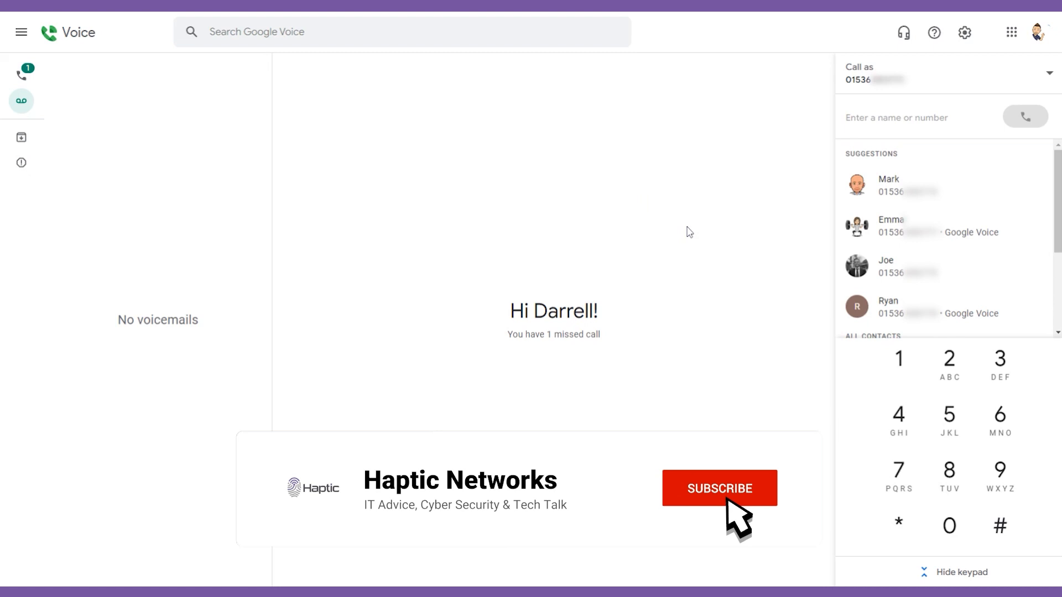
# Step: Wait in Google Voice for the incoming mobile call to appear in the calling panel
pyautogui.click(718, 488)
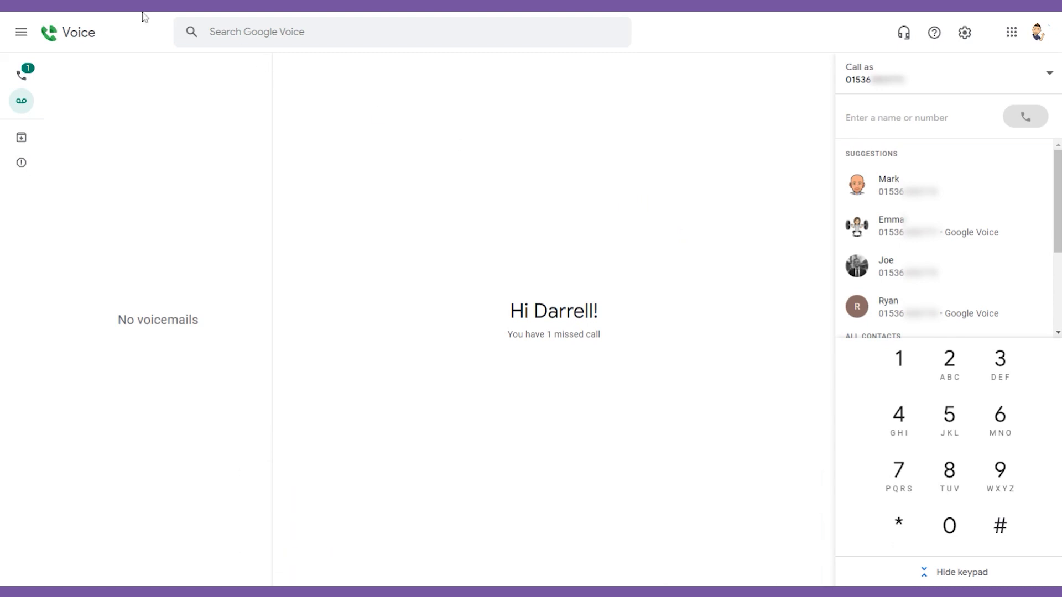
pyautogui.moveTo(610, 156)
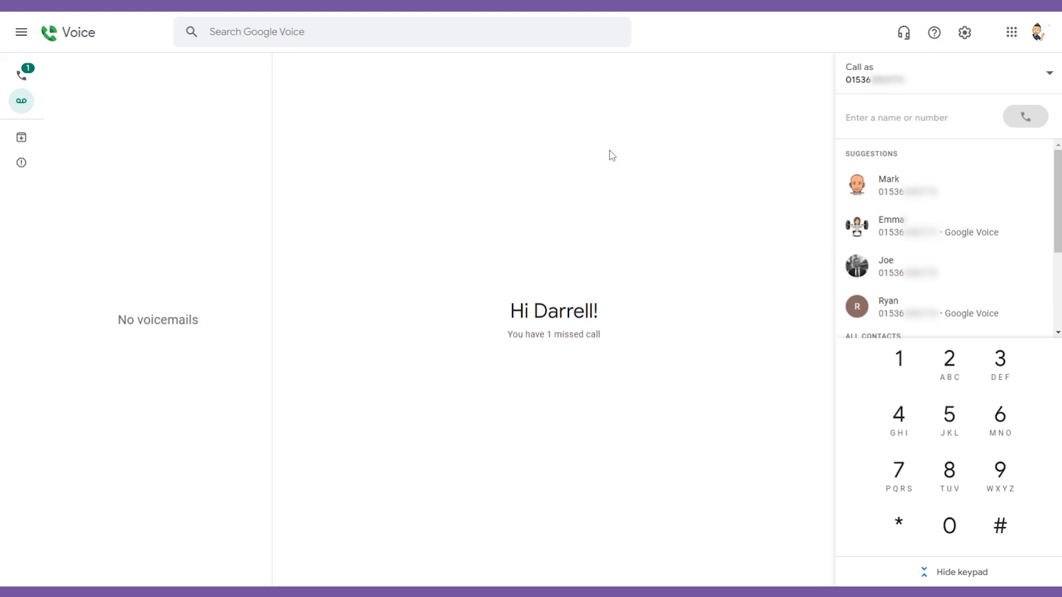
pyautogui.moveTo(487, 217)
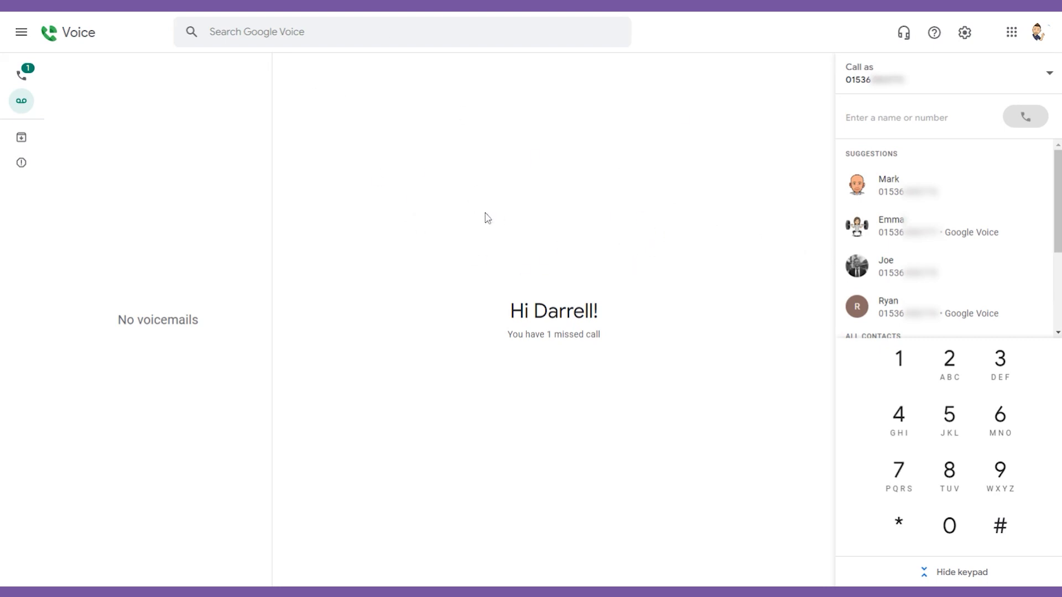
pyautogui.moveTo(617, 223)
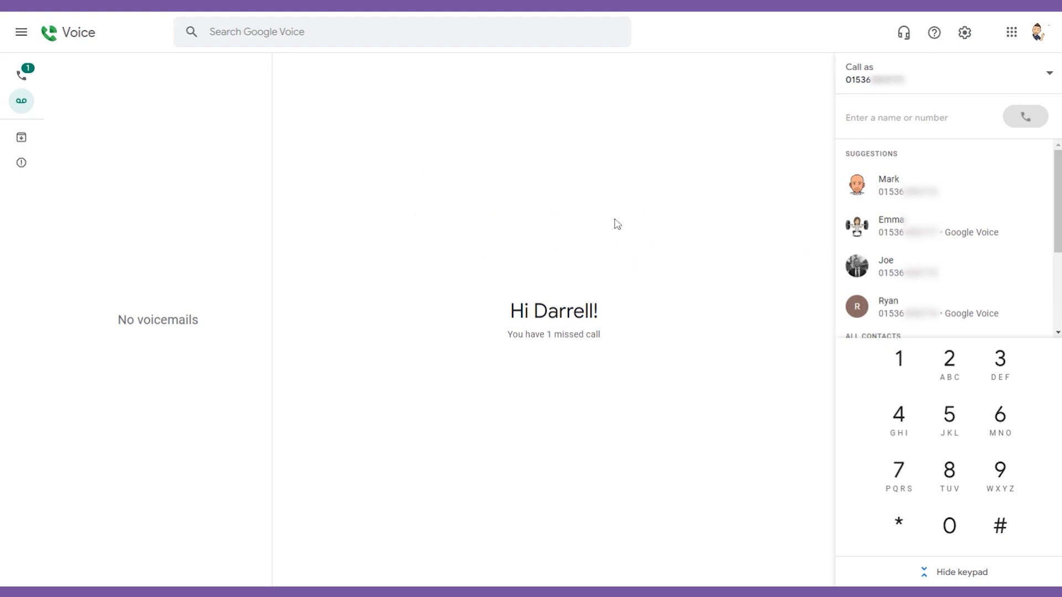
pyautogui.moveTo(531, 184)
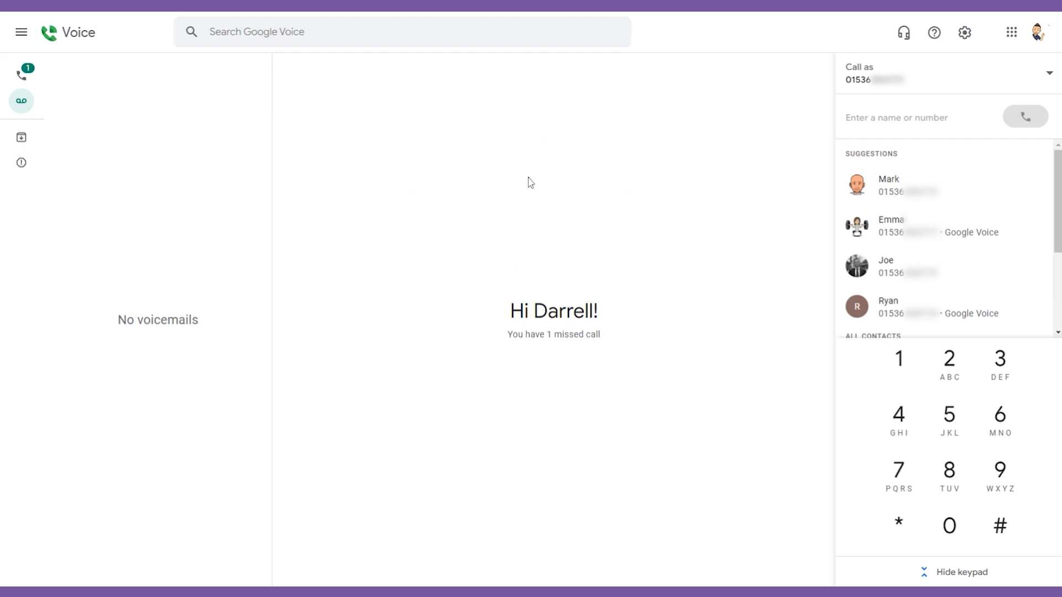
pyautogui.moveTo(648, 230)
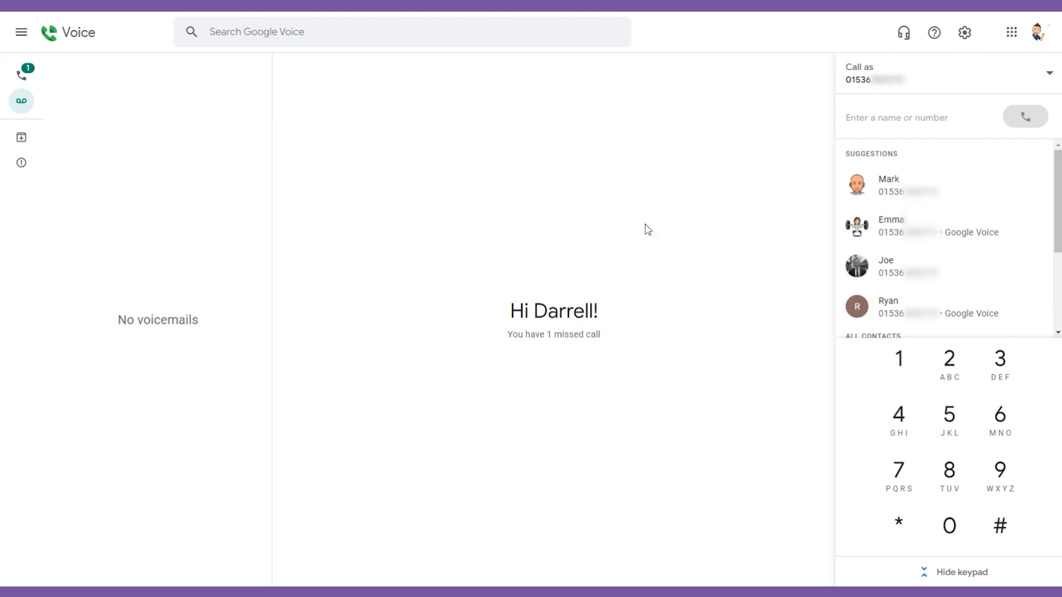
pyautogui.moveTo(122, 16)
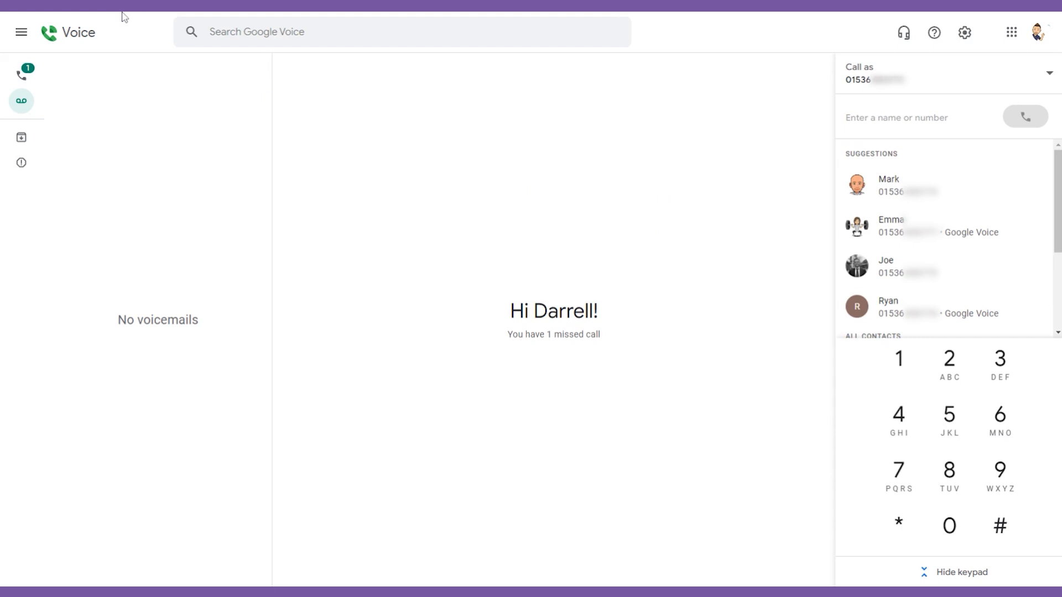
pyautogui.moveTo(426, 200)
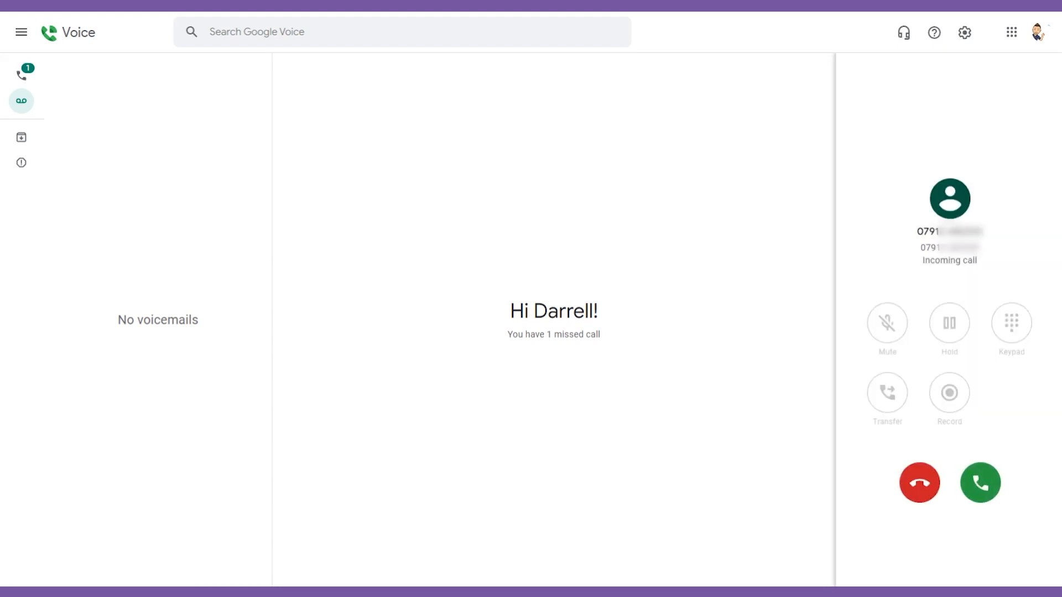
pyautogui.moveTo(1005, 502)
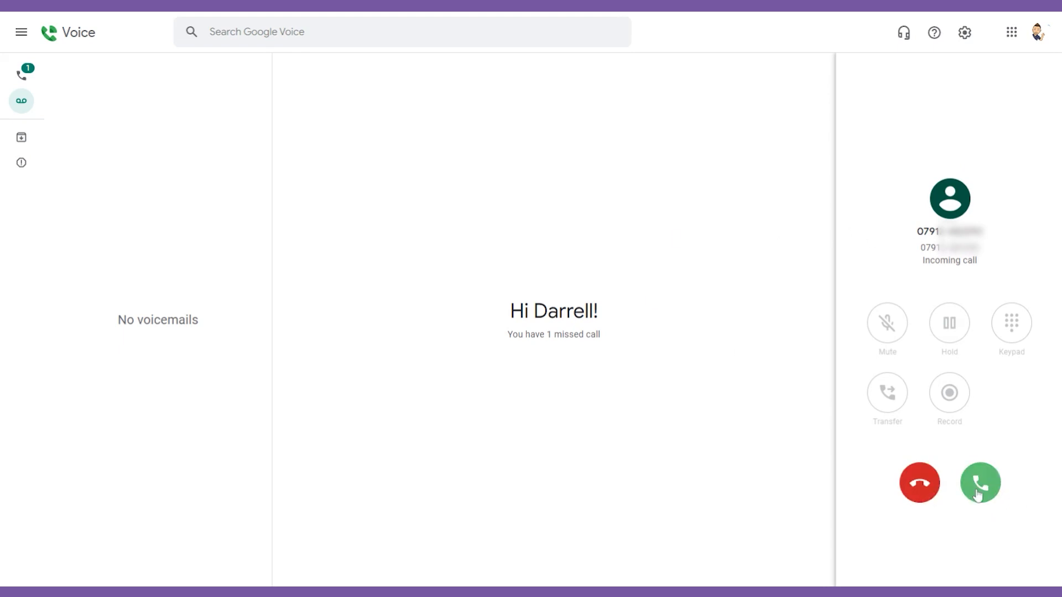
# Step: Answer the incoming mobile call so the live conversation timer starts running
pyautogui.click(979, 482)
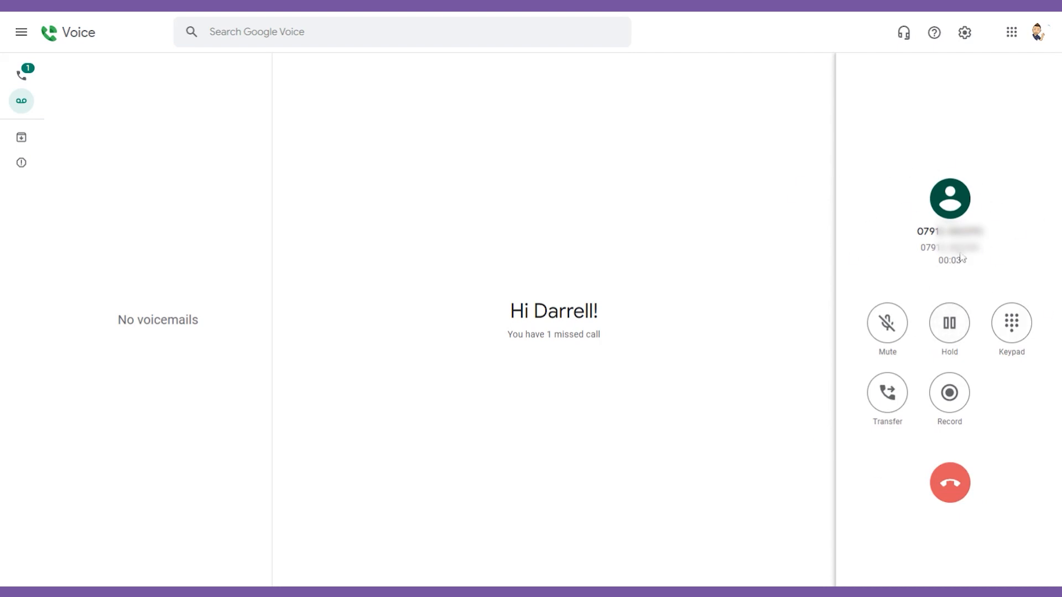
pyautogui.moveTo(935, 266)
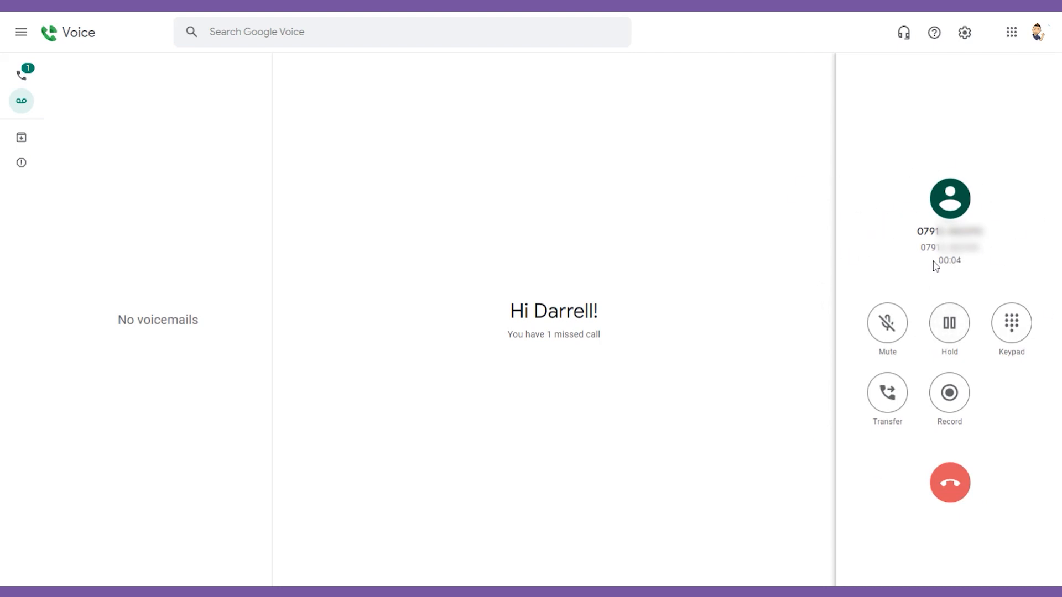
pyautogui.moveTo(962, 277)
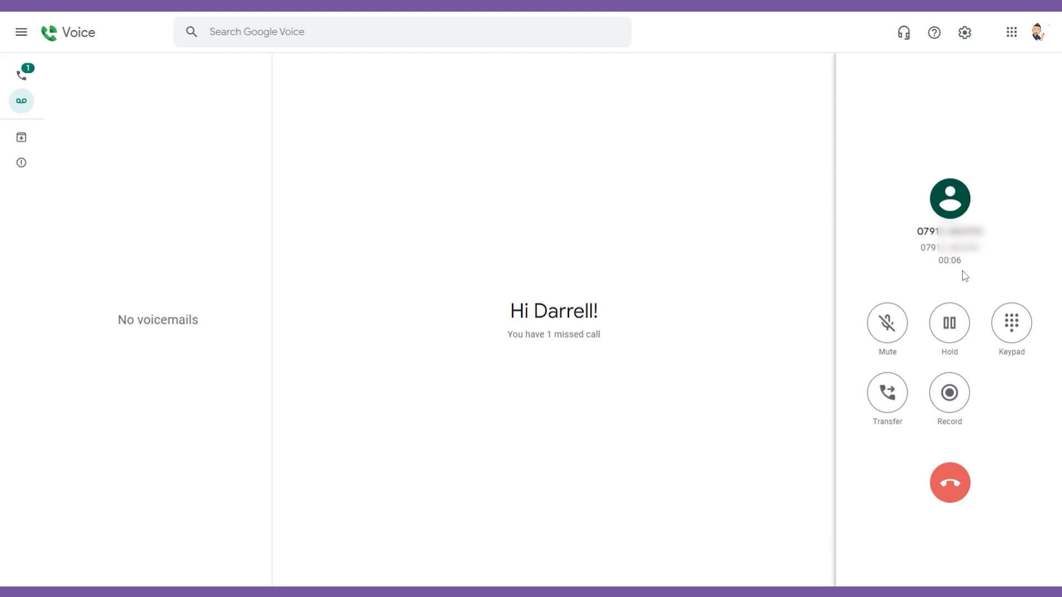
pyautogui.moveTo(659, 242)
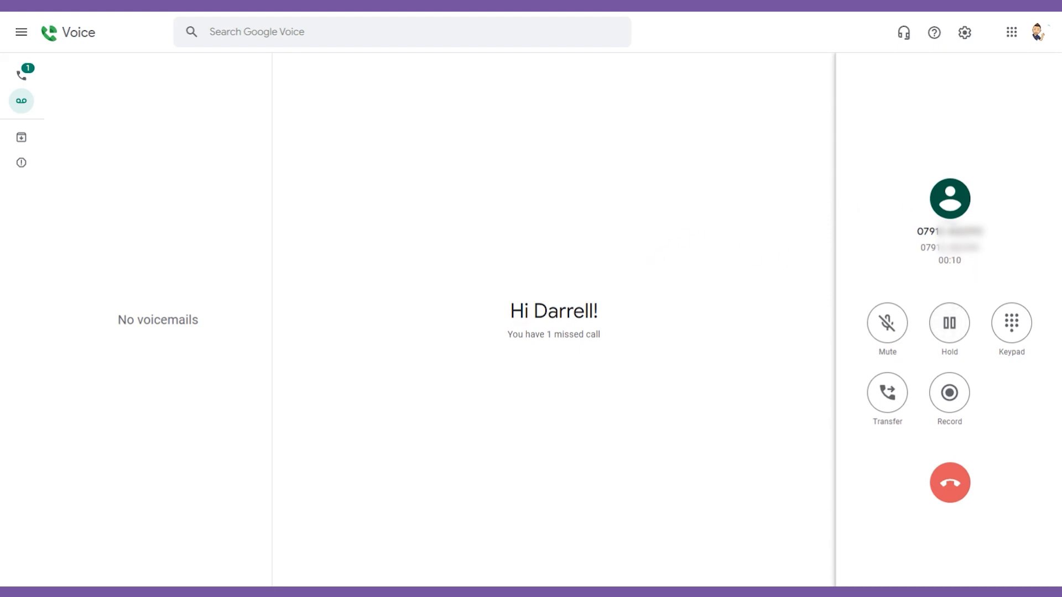
pyautogui.moveTo(546, 187)
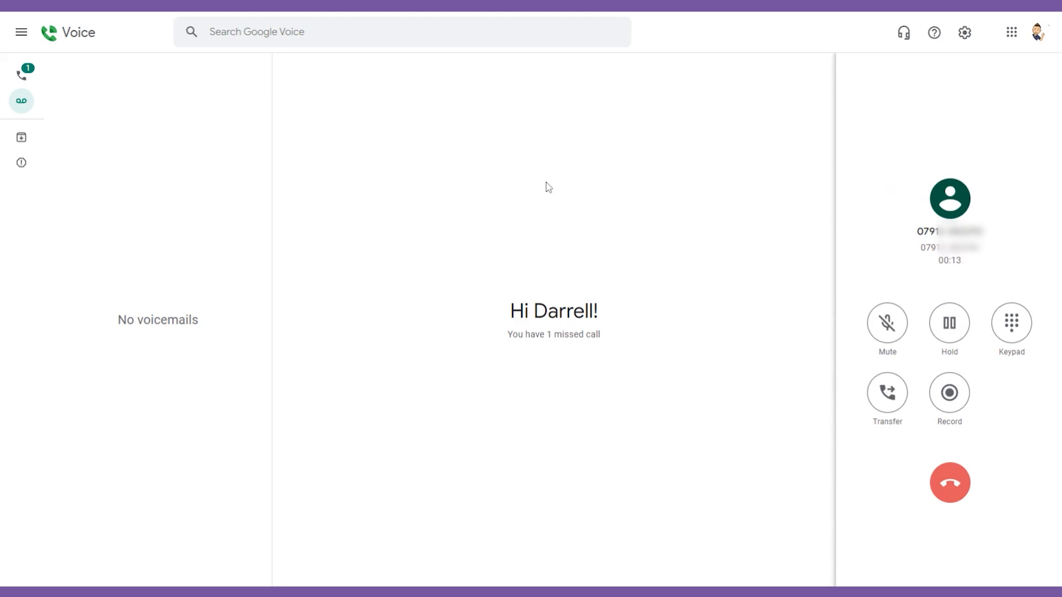
pyautogui.moveTo(671, 199)
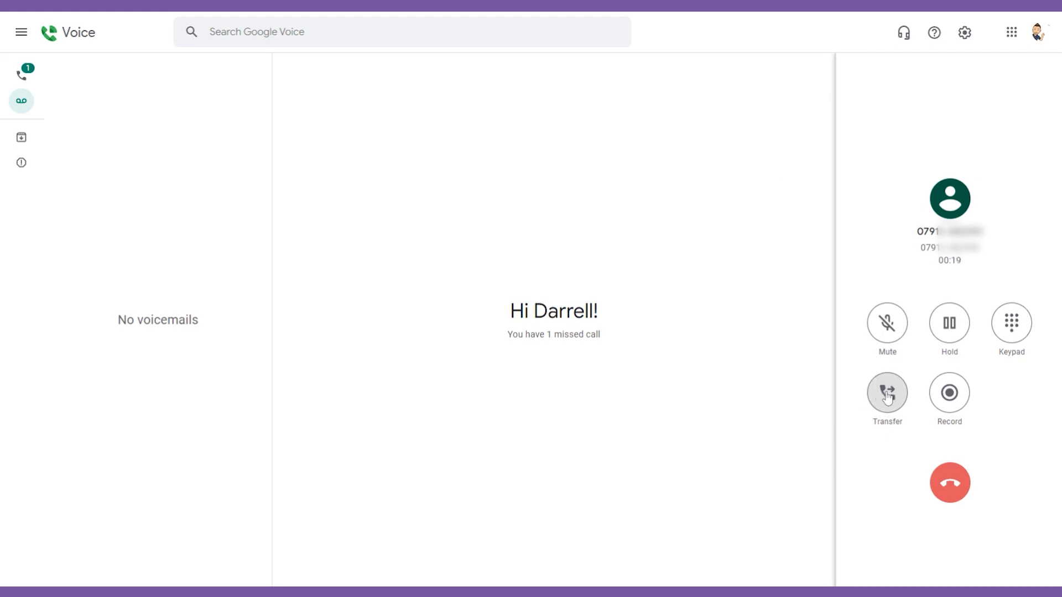
pyautogui.click(887, 391)
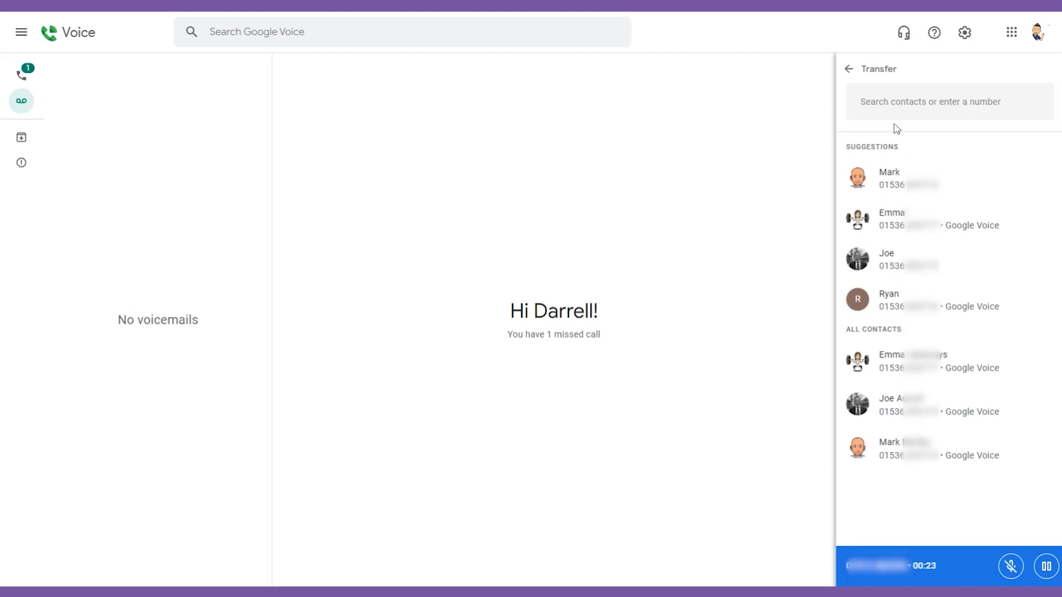
pyautogui.click(950, 101)
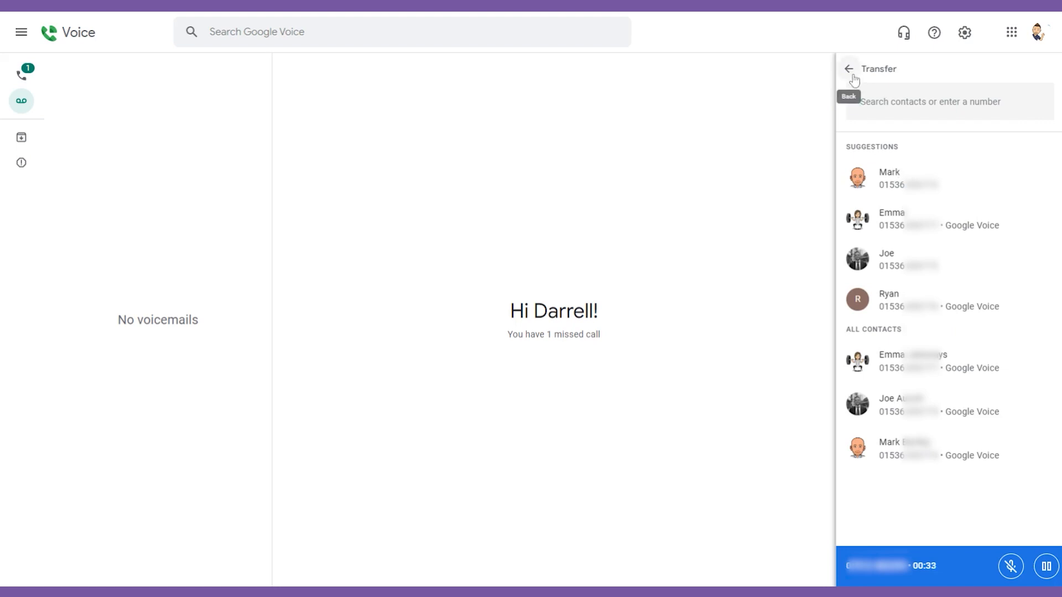
pyautogui.click(850, 69)
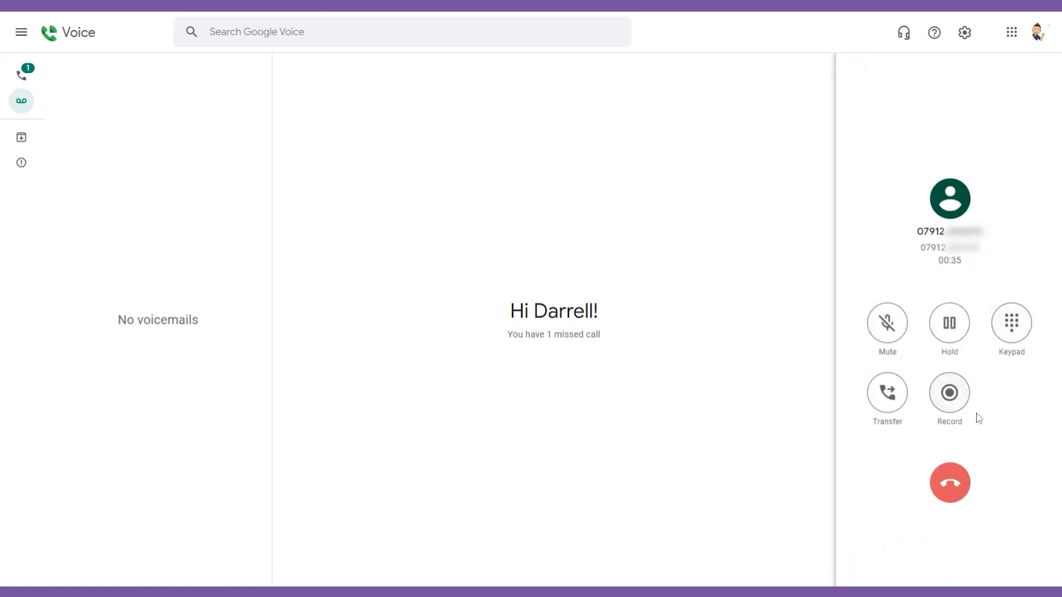